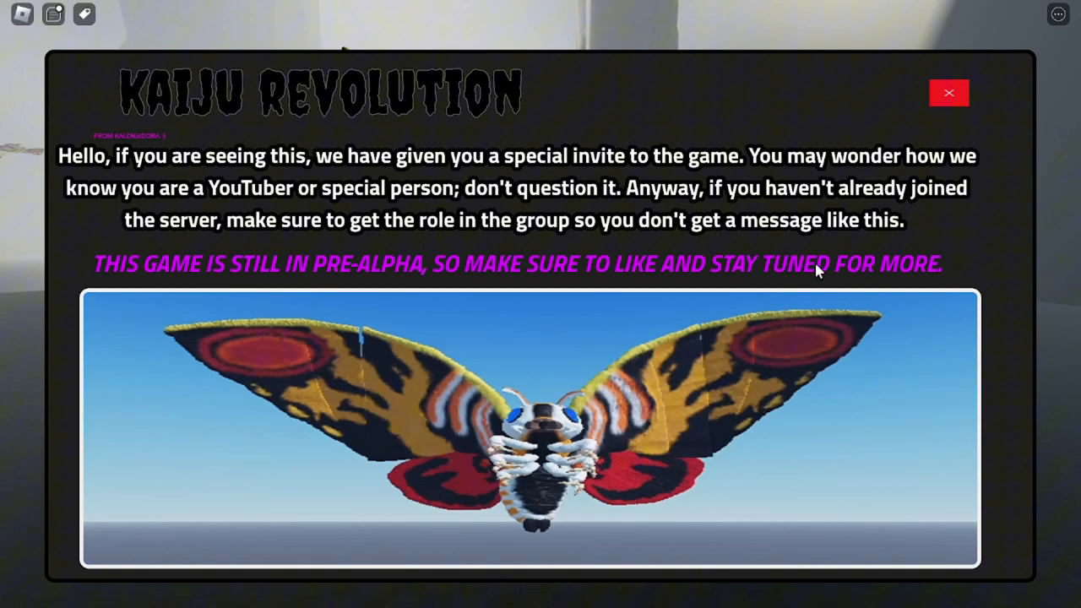
mouse_move(992, 195)
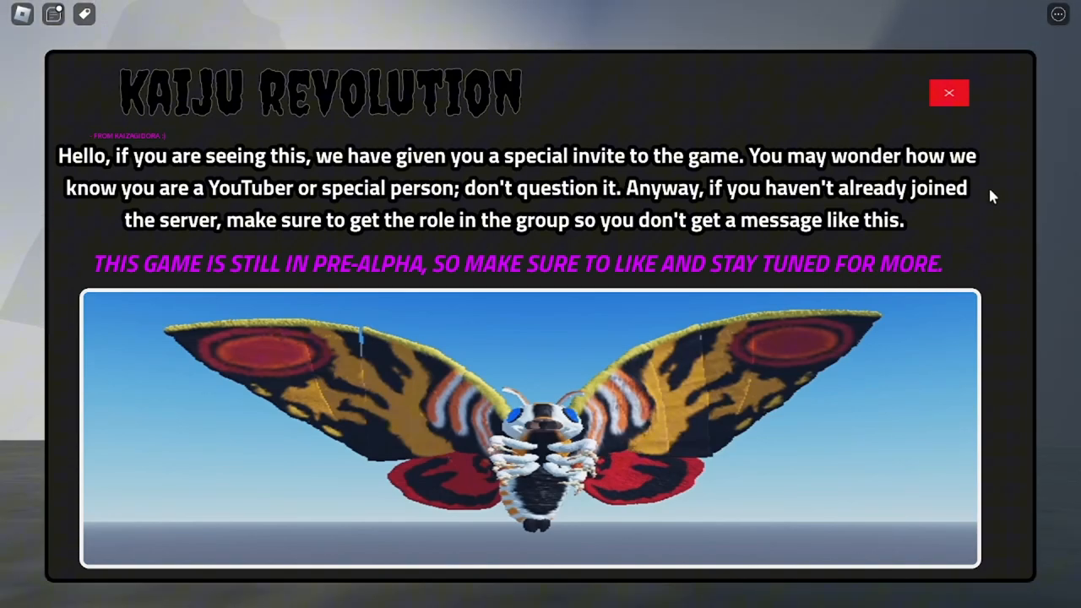
mouse_move(949, 123)
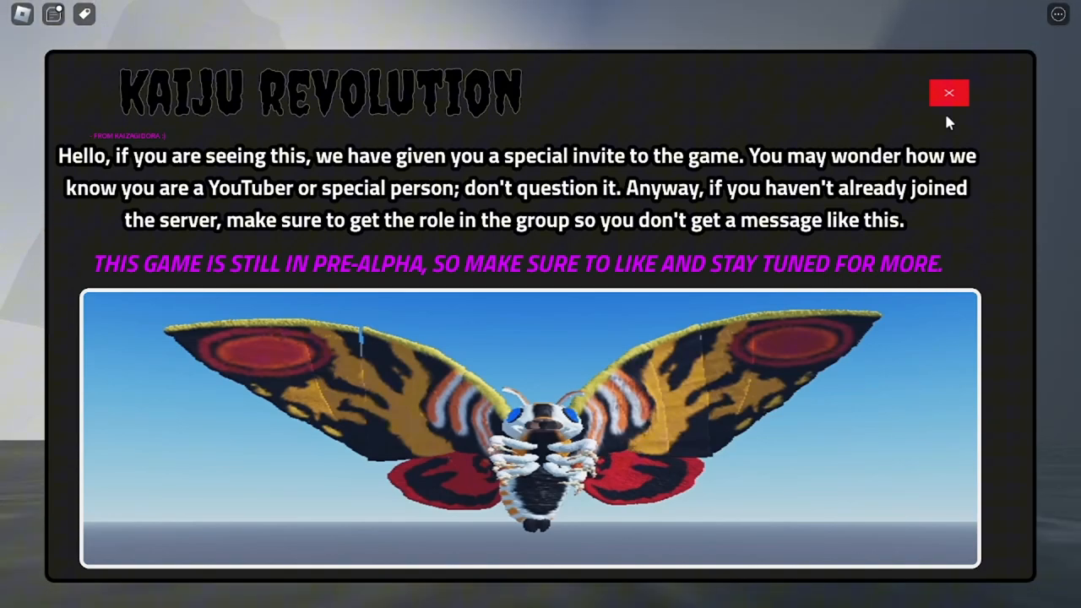
- Close the Kaiju Revolution invite message with its red X button
left_click(949, 92)
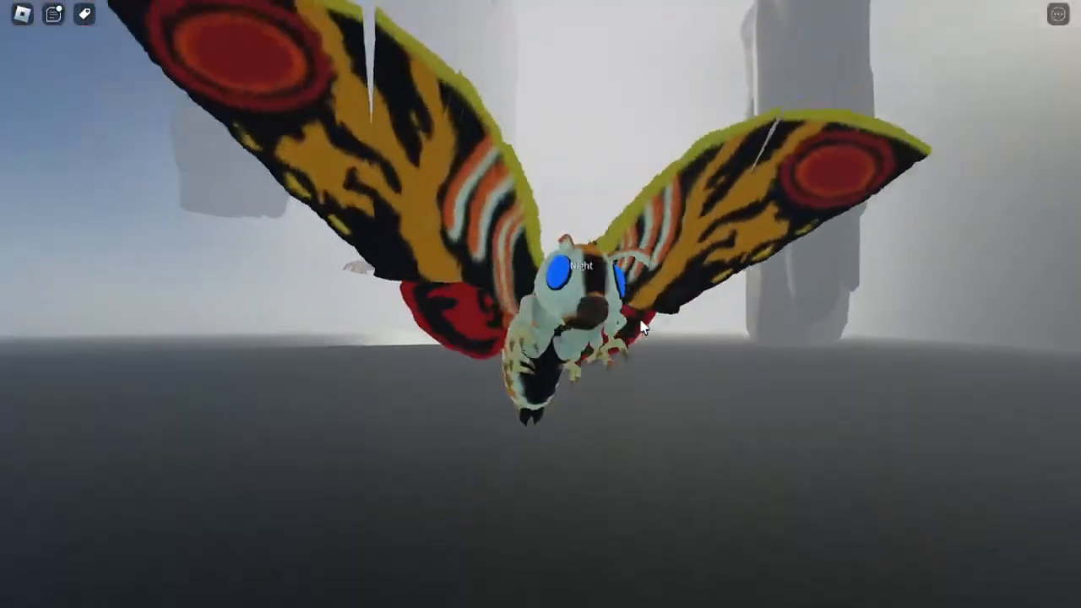